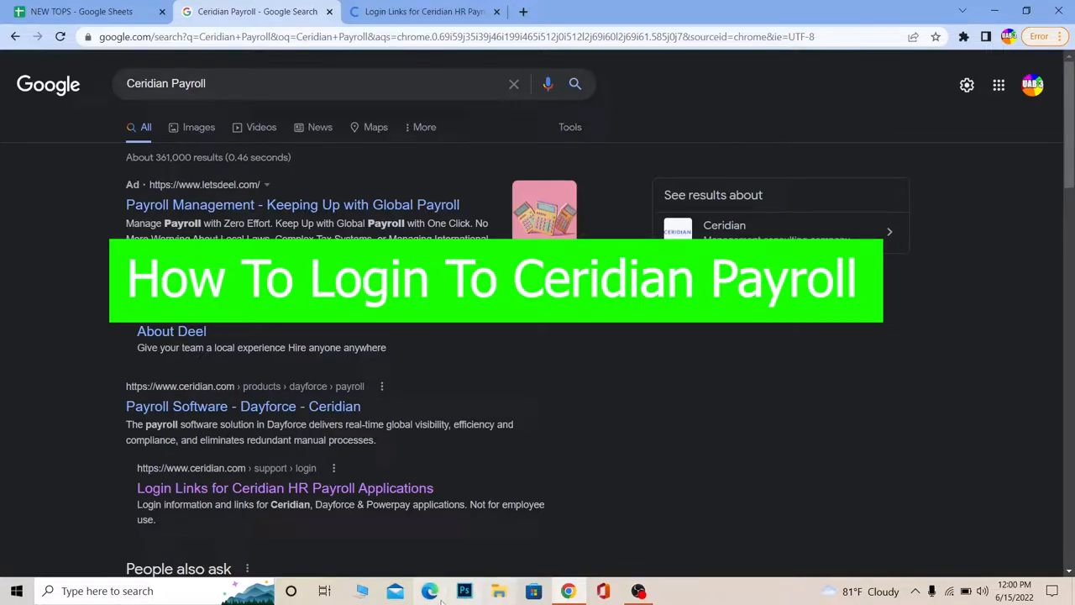
Reach Ceridian's Product Login page from the 'Login Links' search result and review its login options.
scroll("down", 3)
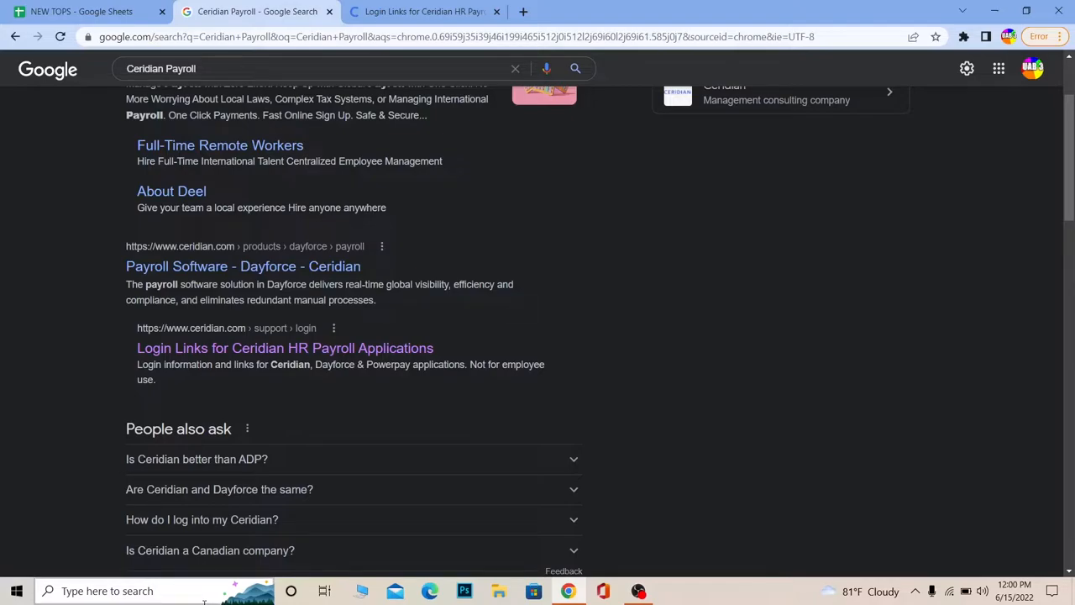
scroll("up", 3)
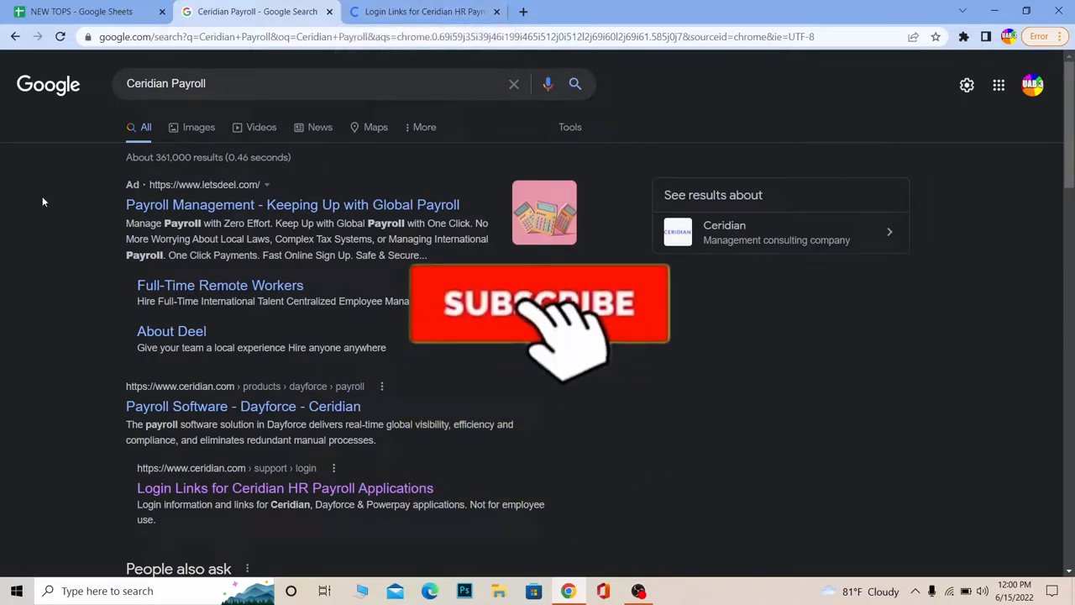
left_click(538, 302)
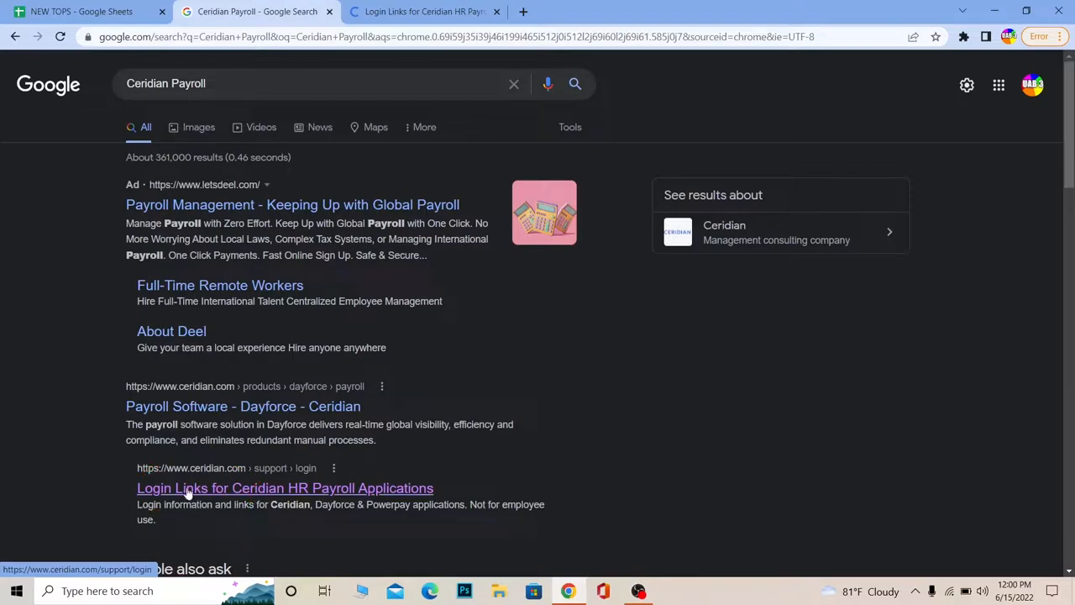
left_click(286, 488)
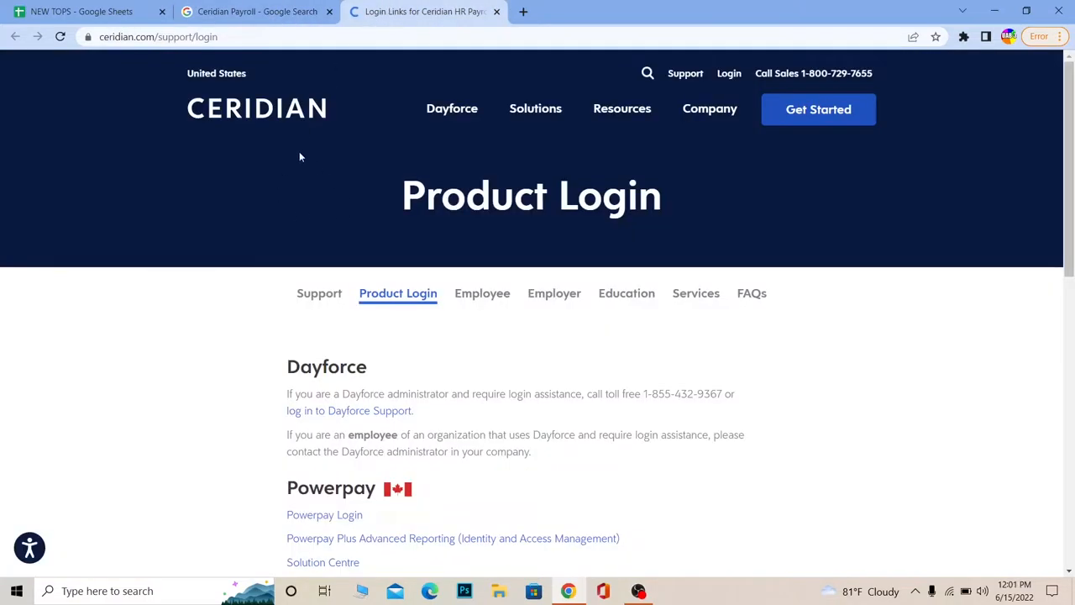
mouse_move(292, 316)
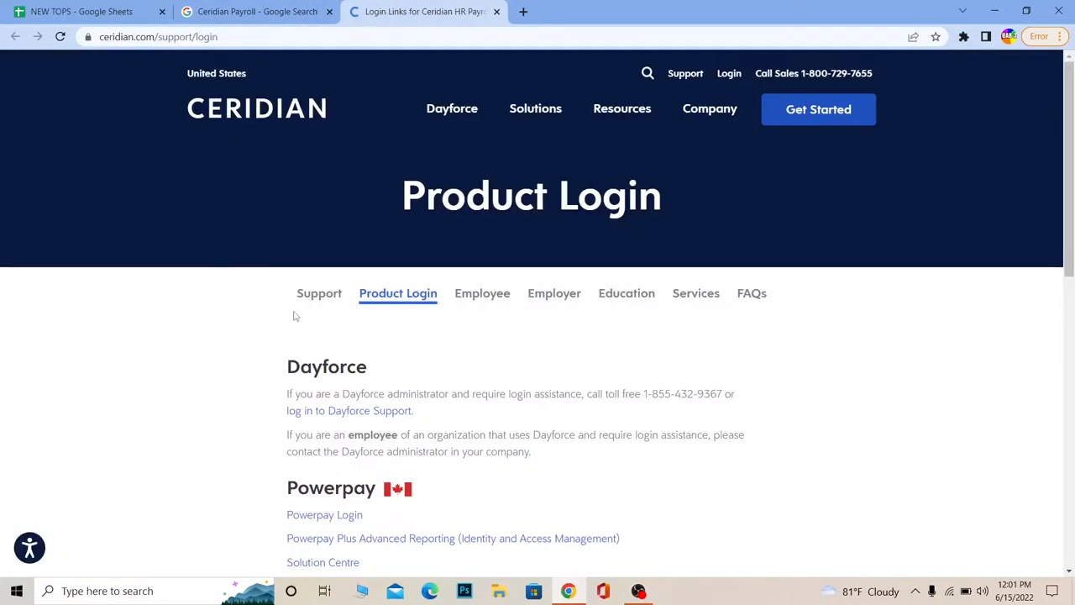
mouse_move(665, 84)
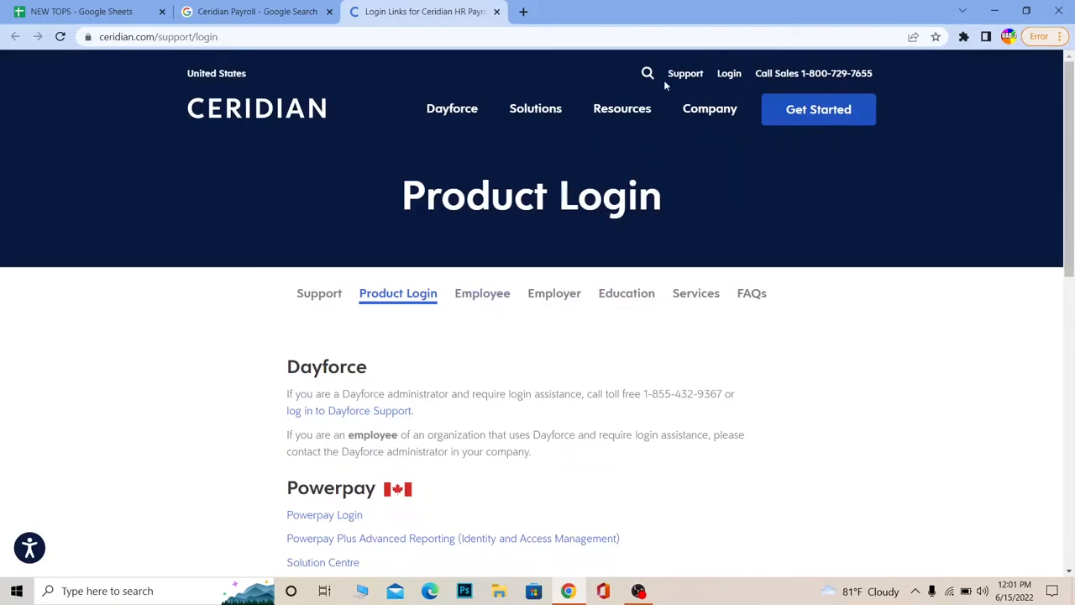
left_click(729, 74)
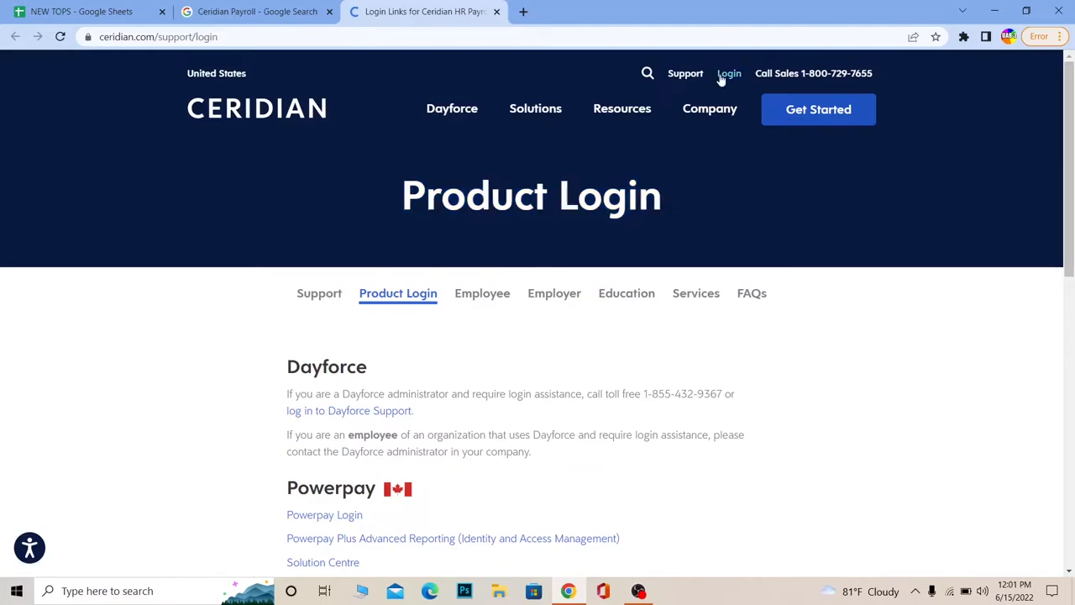
scroll("down", 3)
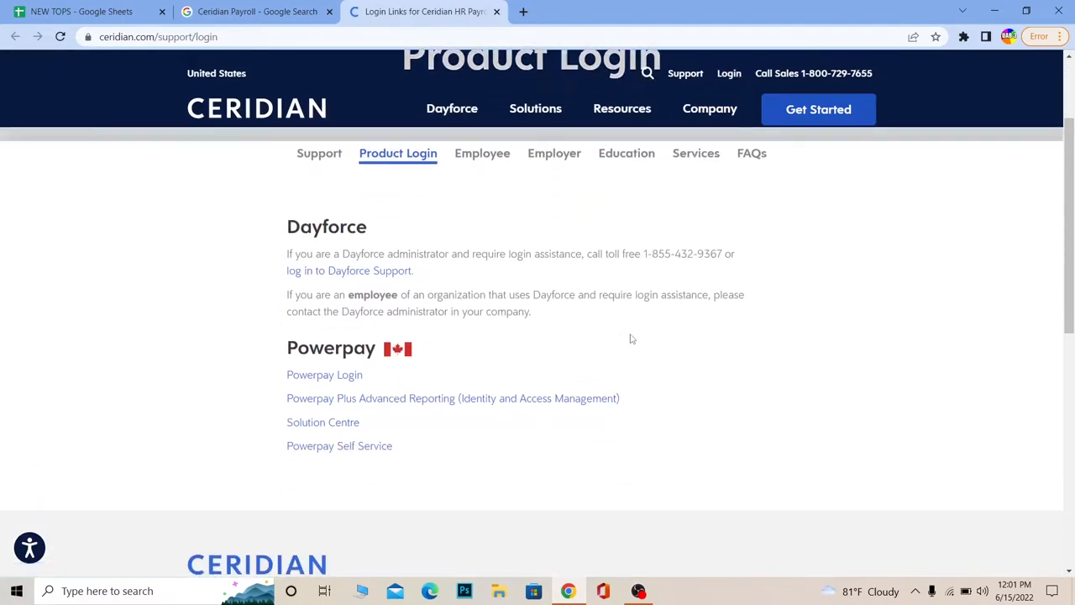
mouse_move(333, 276)
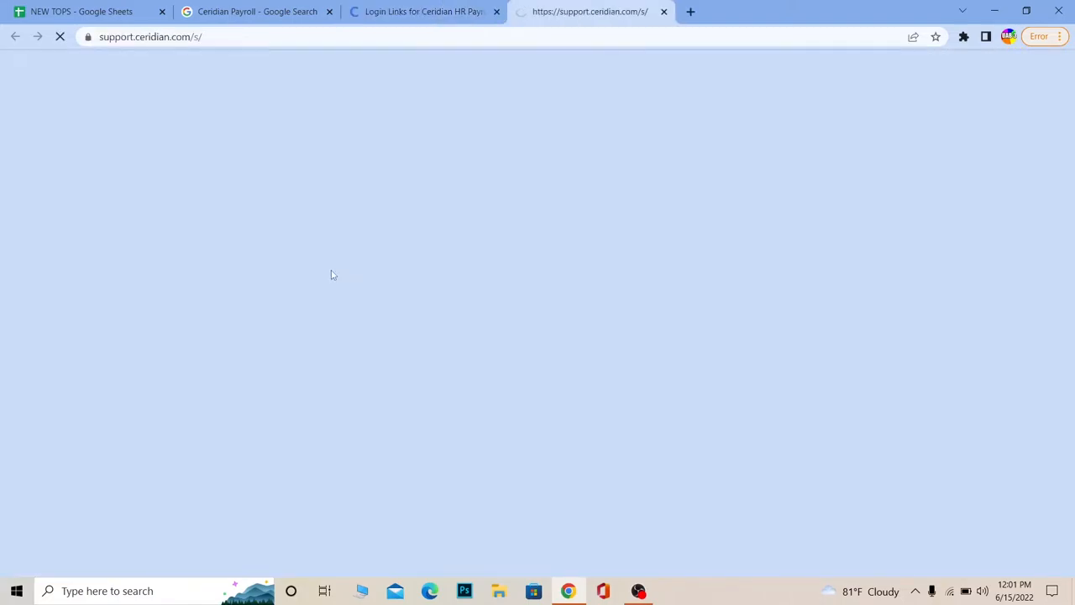
mouse_move(403, 410)
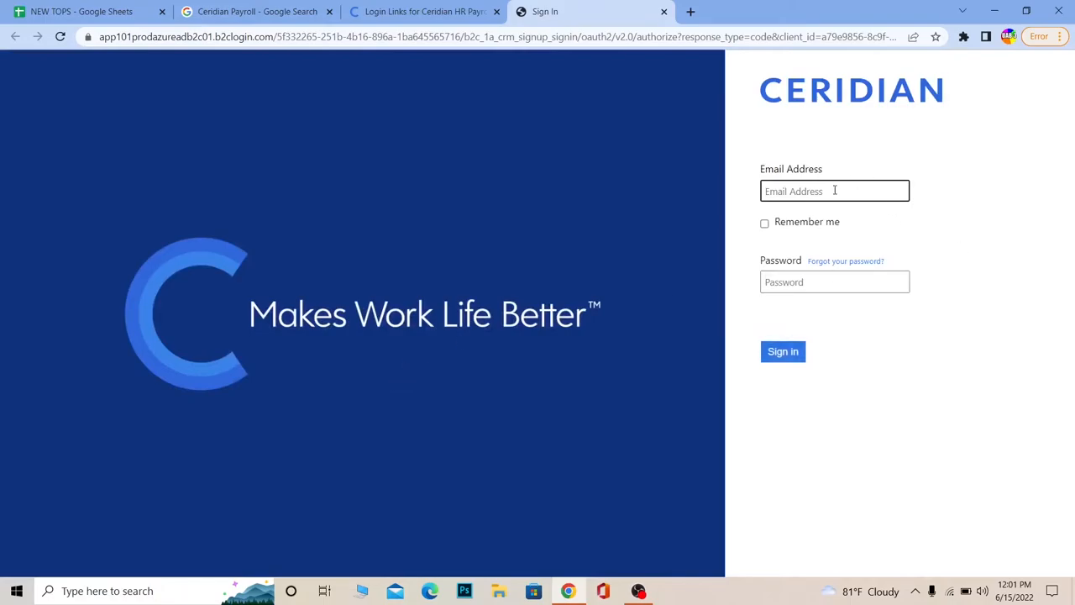
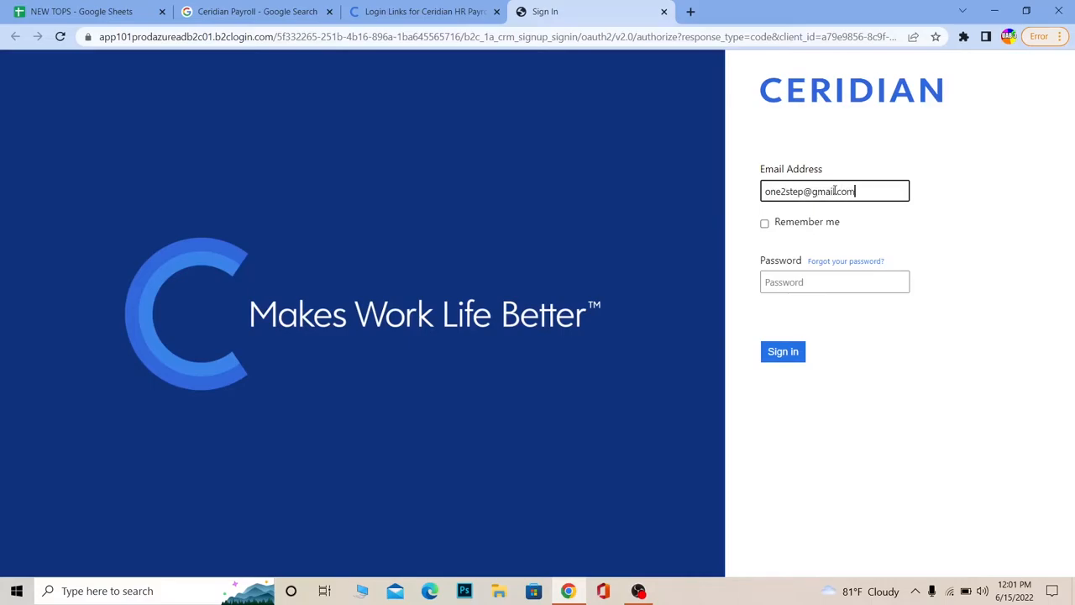
Enter the email address ending in 'one2...gmail.com' and a password on the Dayforce sign-in form.
left_click(834, 282)
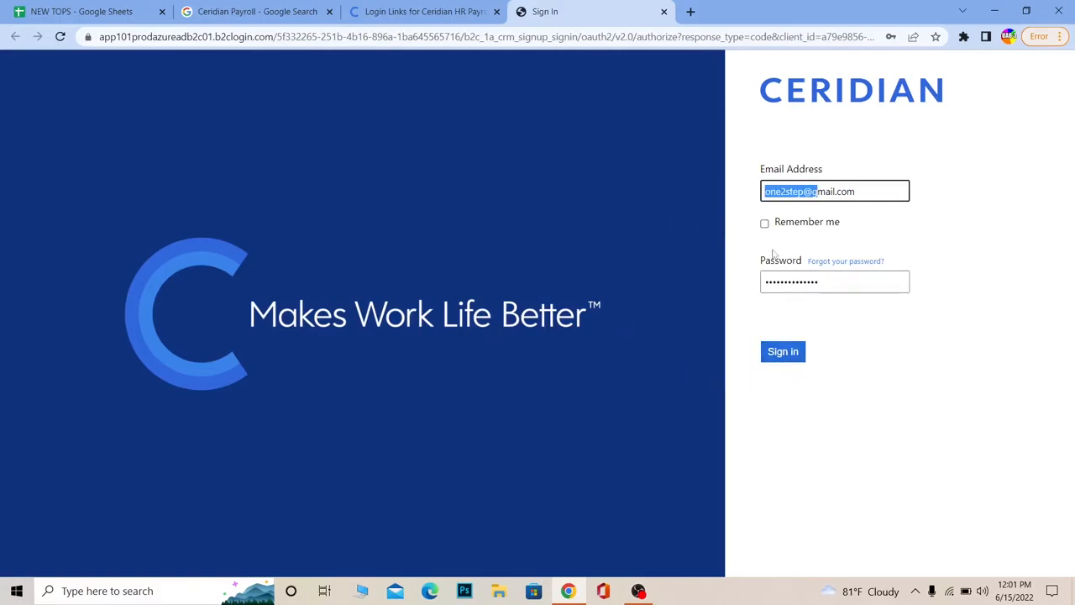
left_click(833, 283)
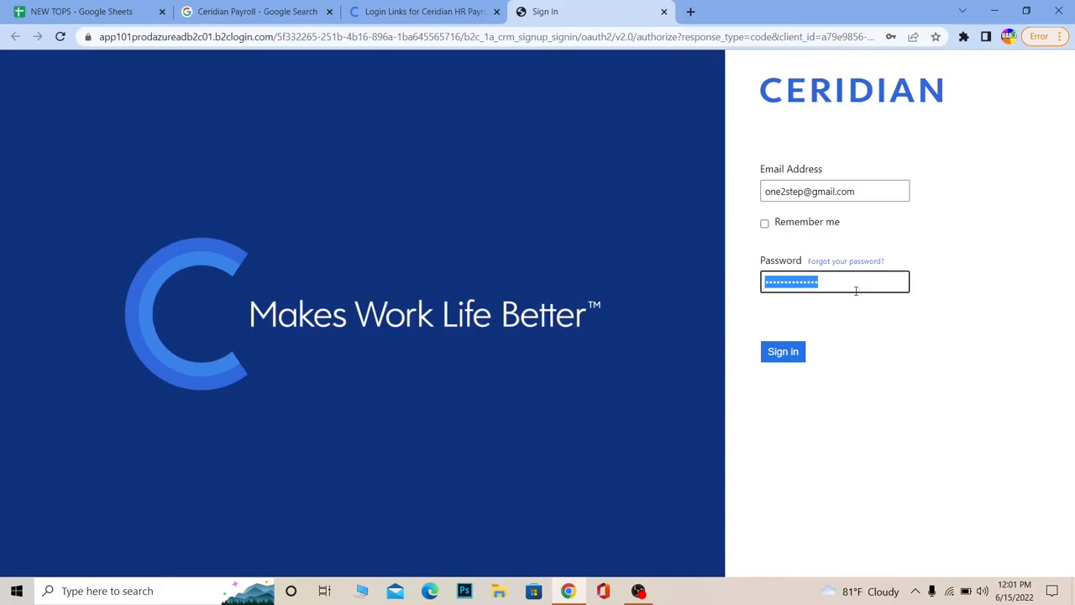
left_click(783, 351)
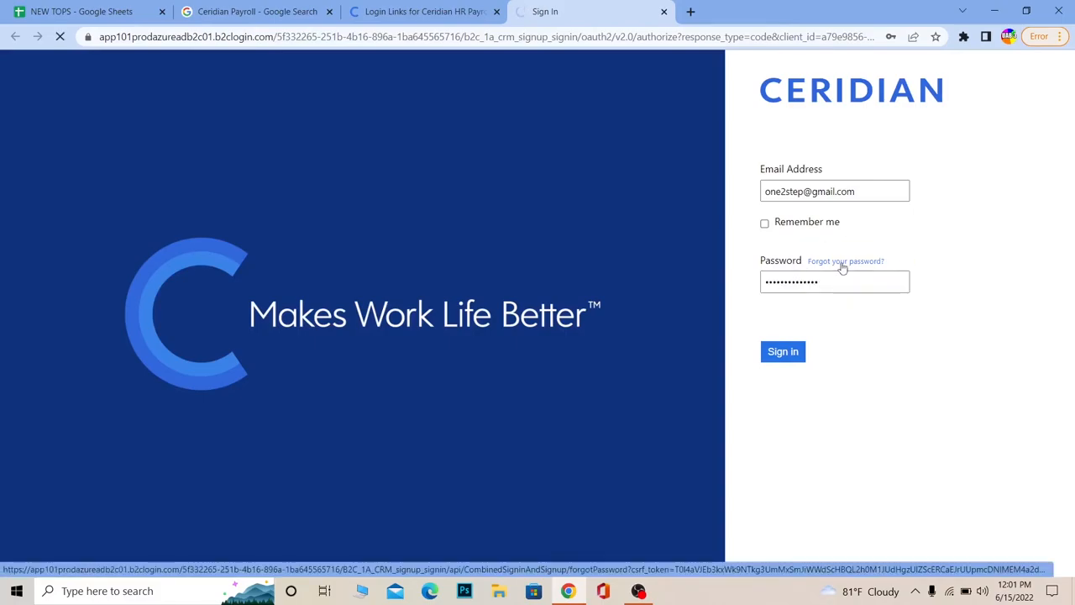
Reach the password-reset form asking for an email to receive a verification code.
left_click(845, 261)
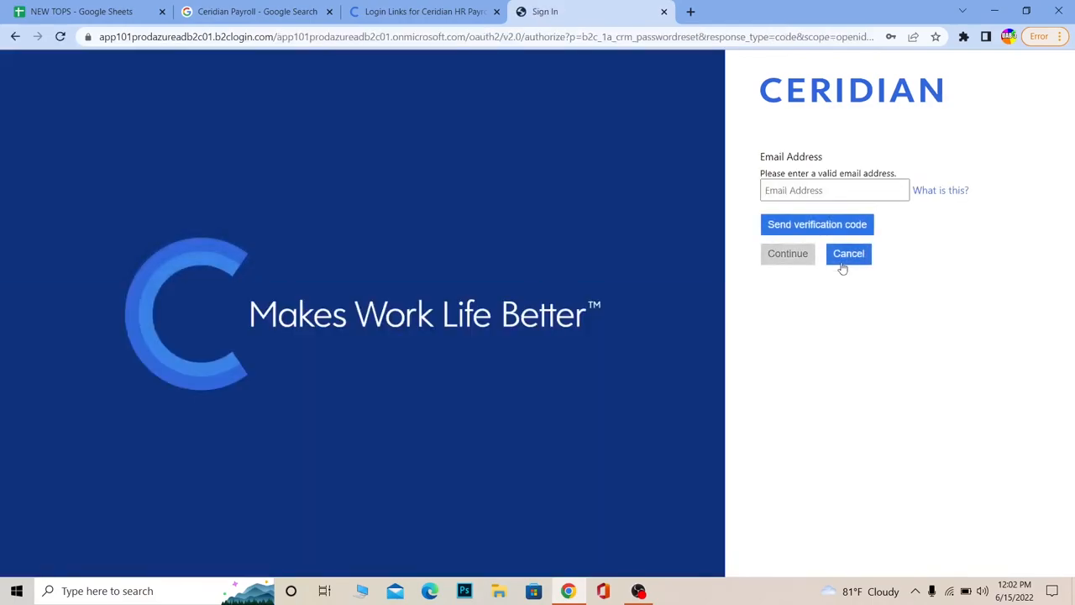
mouse_move(685, 437)
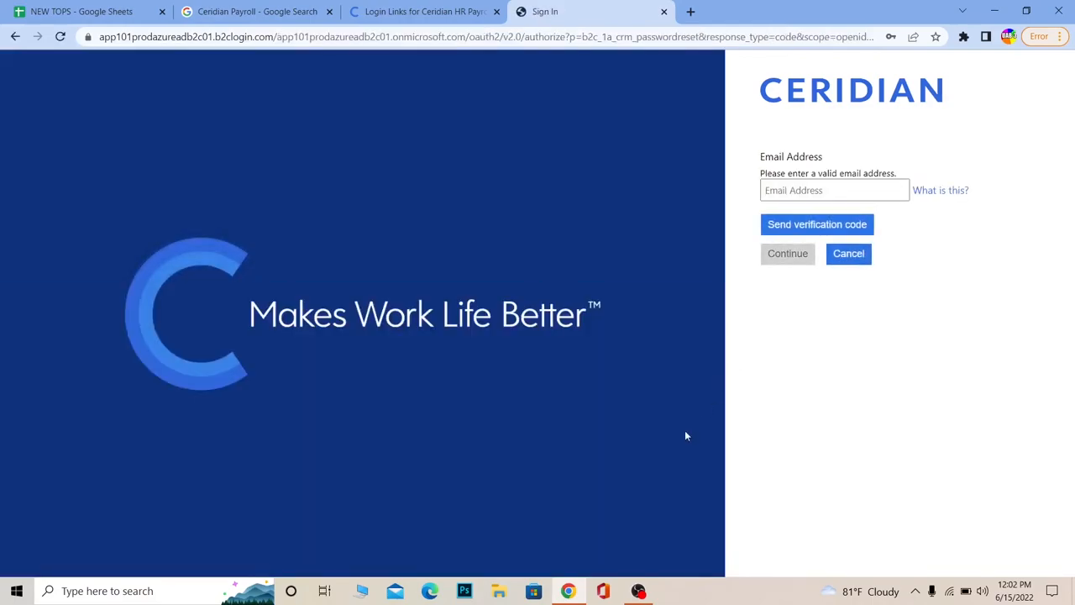
mouse_move(685, 430)
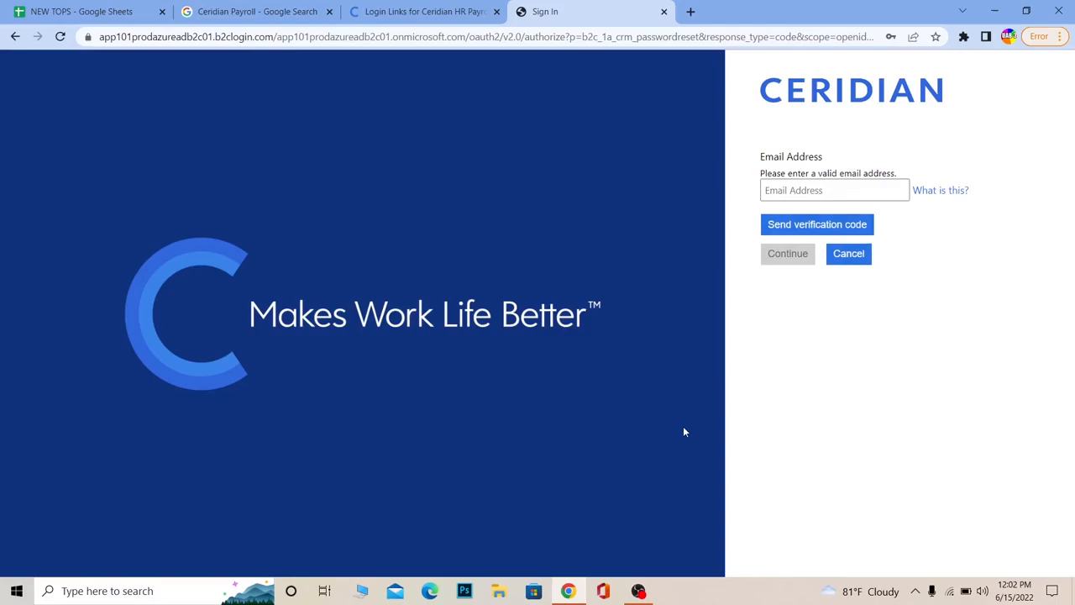
mouse_move(830, 94)
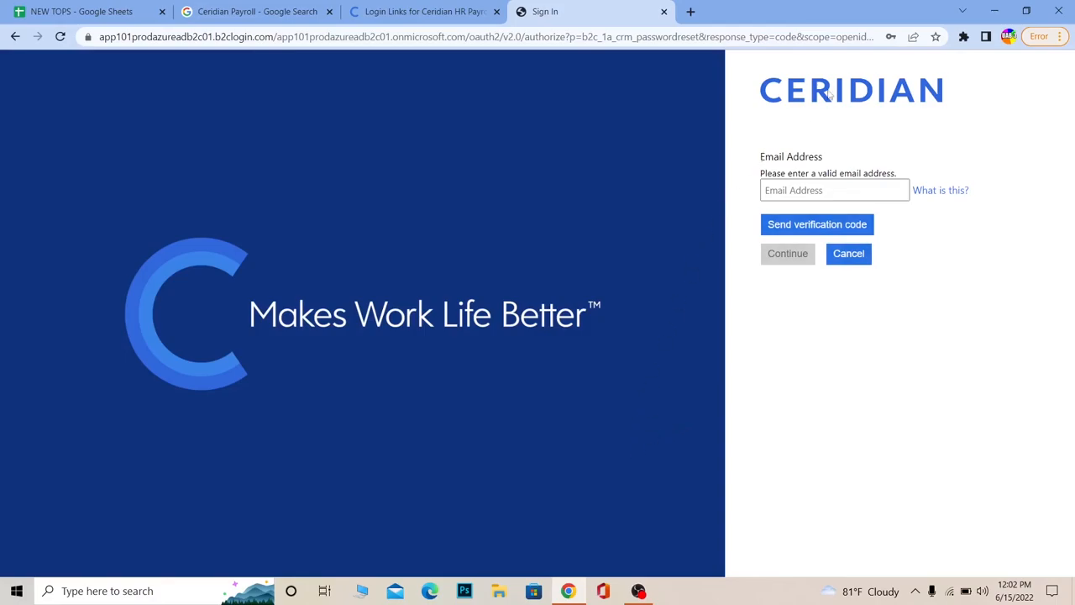